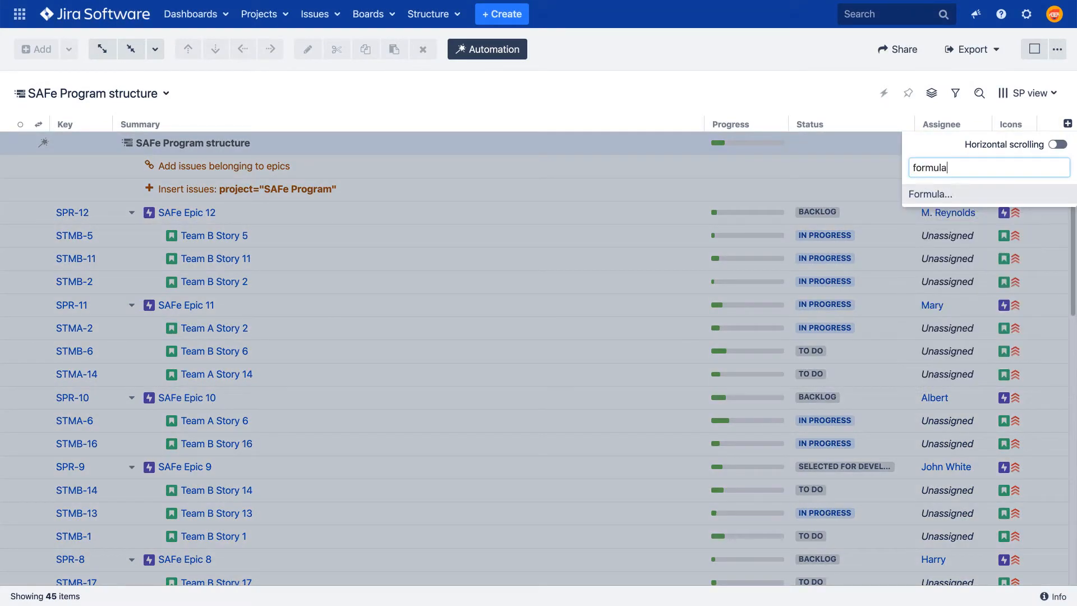
Add a Formula column using parent{assignee} to show each story's epic assignee
{"action": "left_click", "coordinate": [929, 194]}
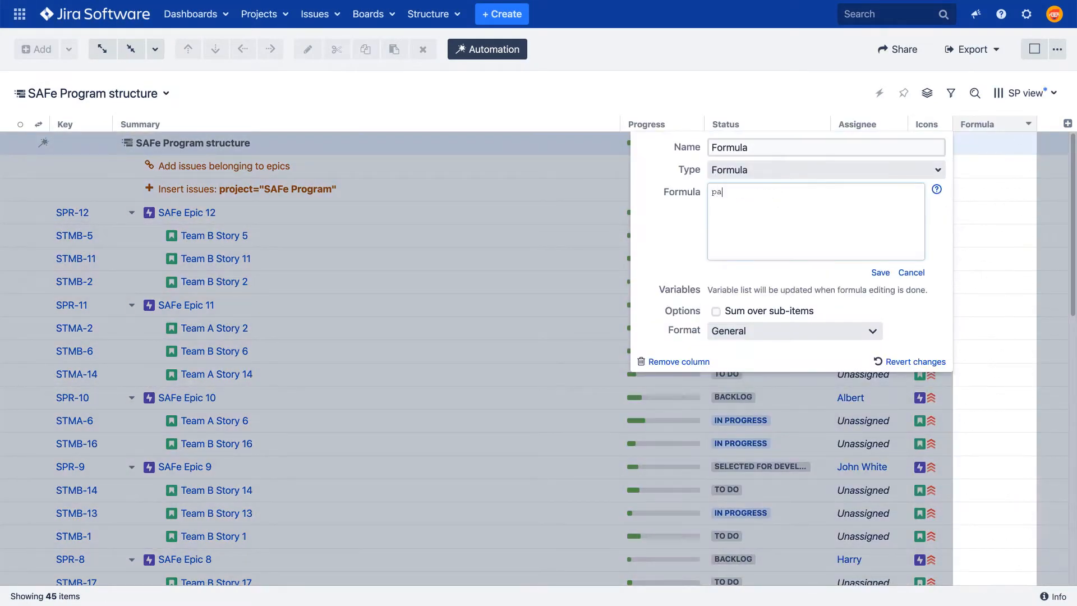
{"action": "type", "text": "parent{assignee}"}
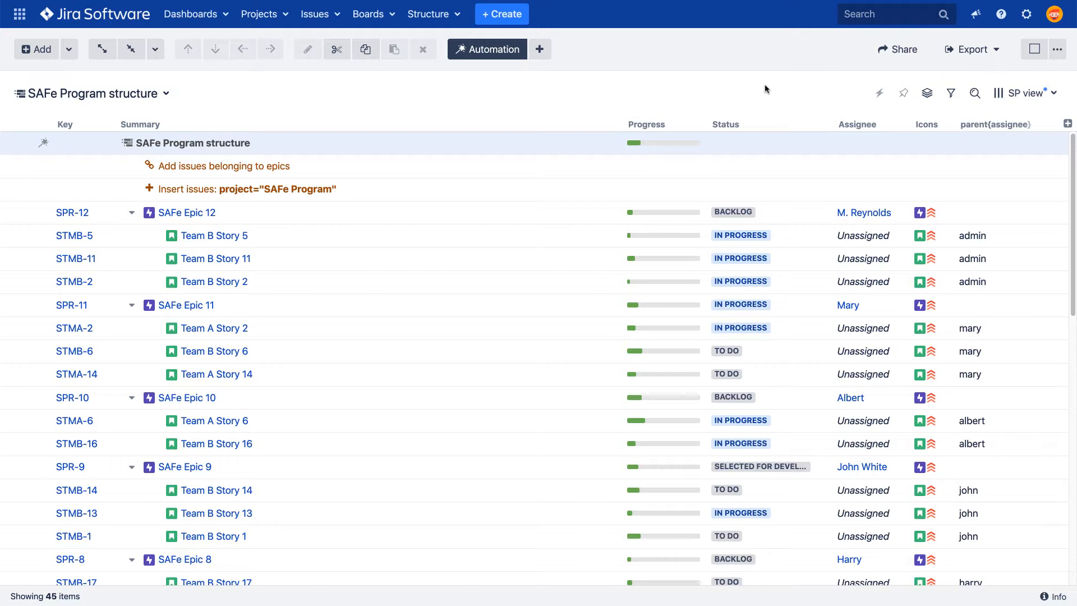
Start a new Attribute to Issue Field effector from the Automation menu
{"action": "left_click", "coordinate": [540, 48]}
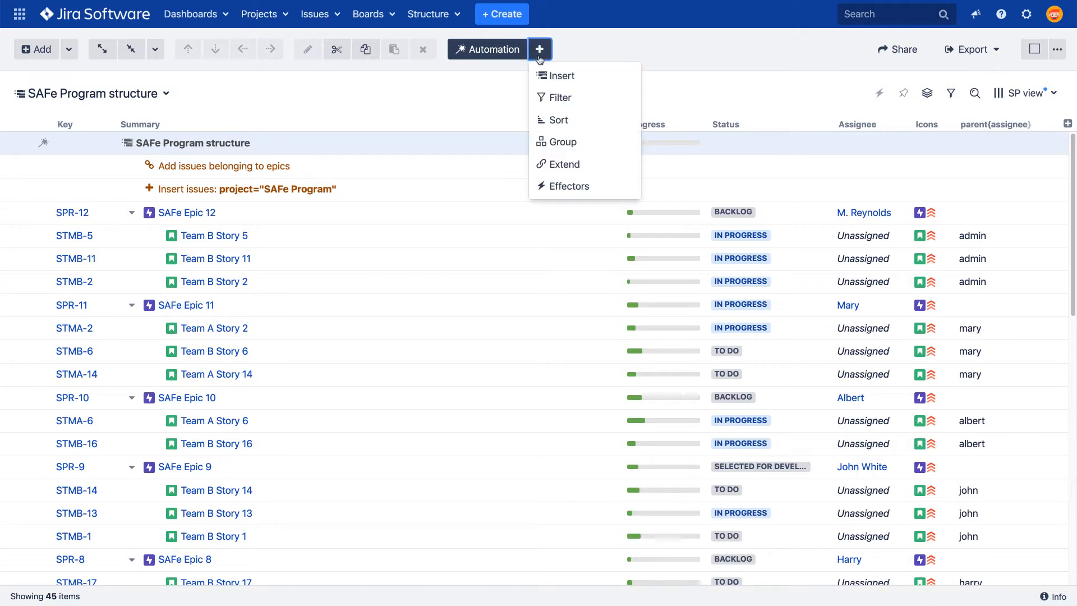
{"action": "left_click", "coordinate": [569, 186]}
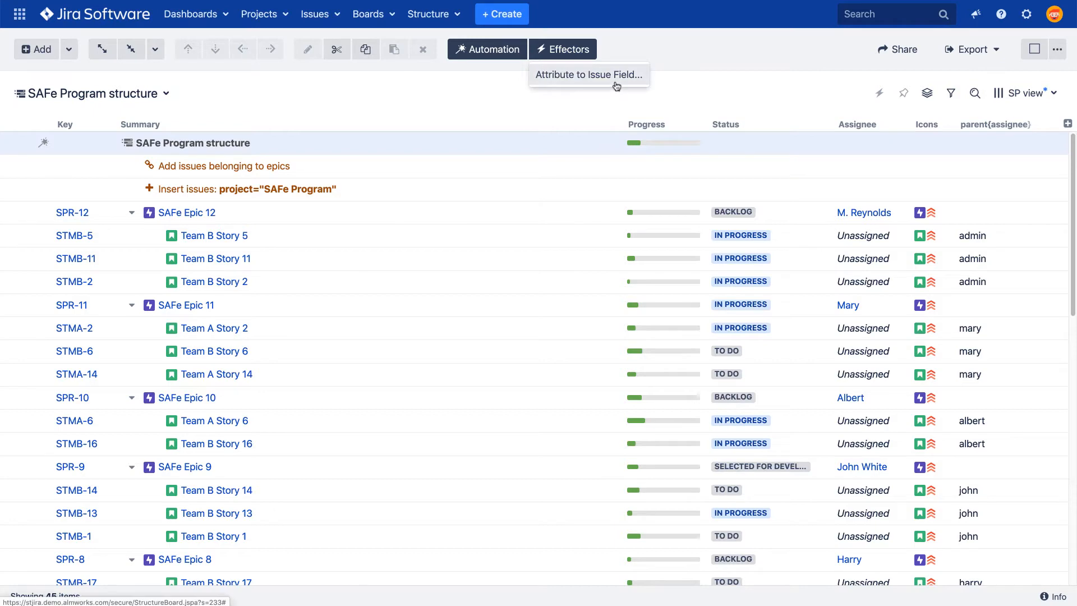
{"action": "left_click", "coordinate": [587, 74]}
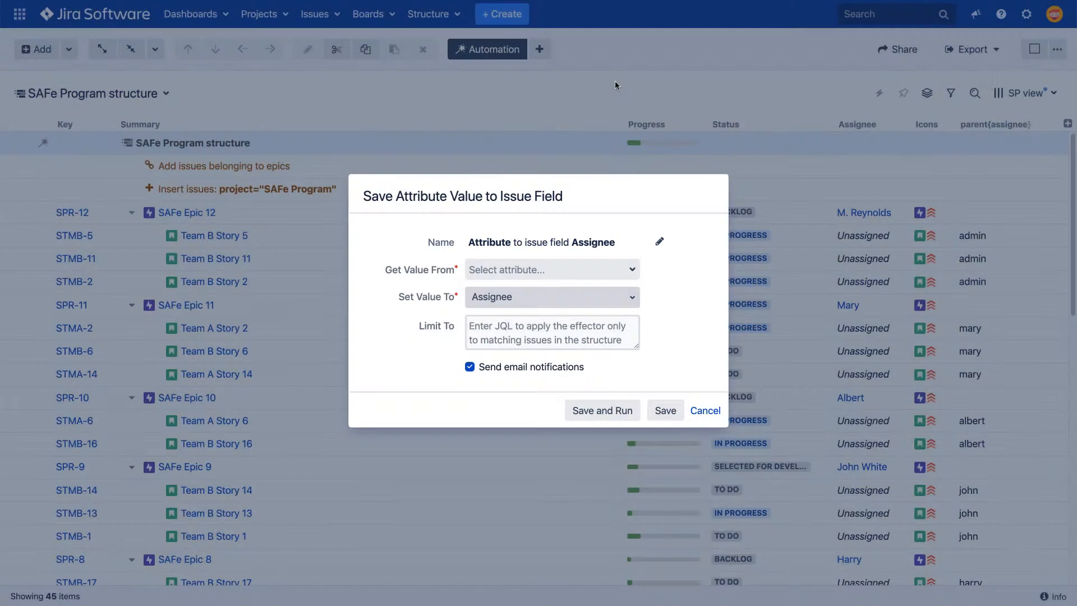
Name the effector 'Parent Assignee', reading parent{assignee} and writing into Assignee
{"action": "left_click", "coordinate": [658, 242]}
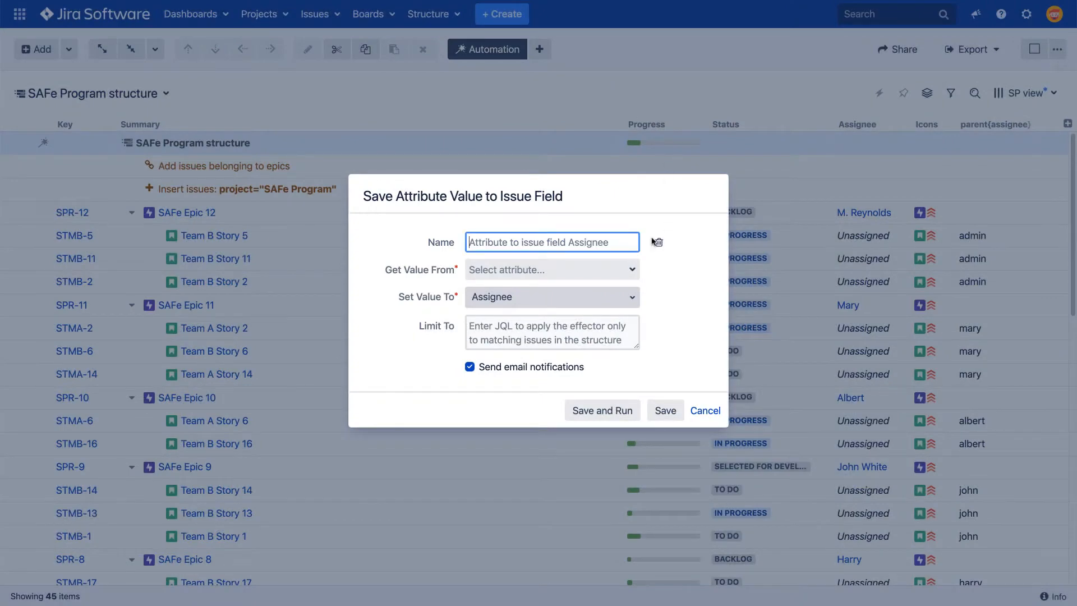
{"action": "type", "text": "Parent Assignee"}
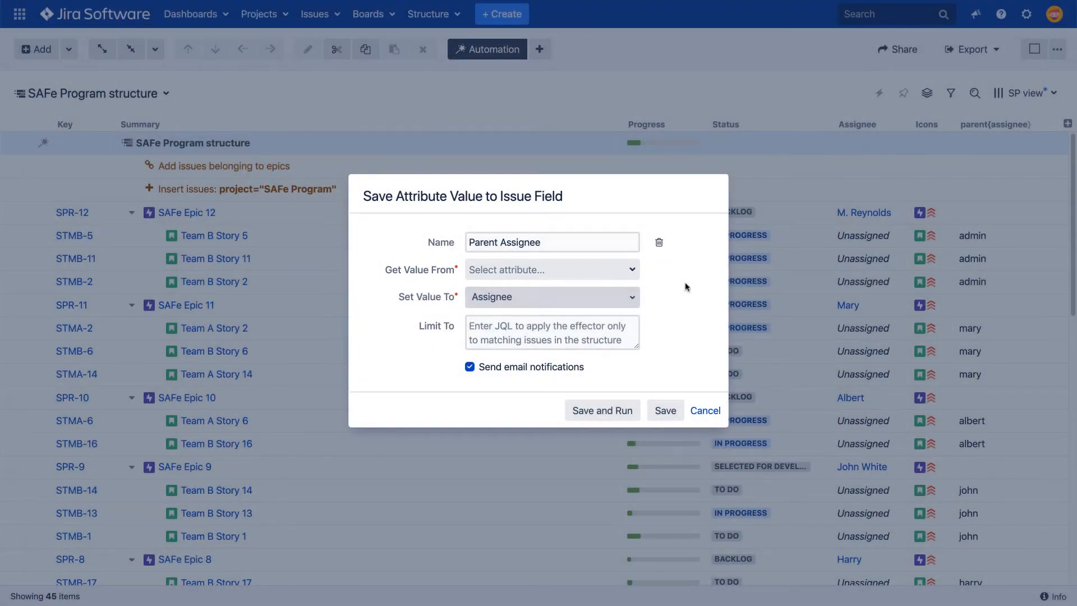
{"action": "left_click", "coordinate": [551, 269]}
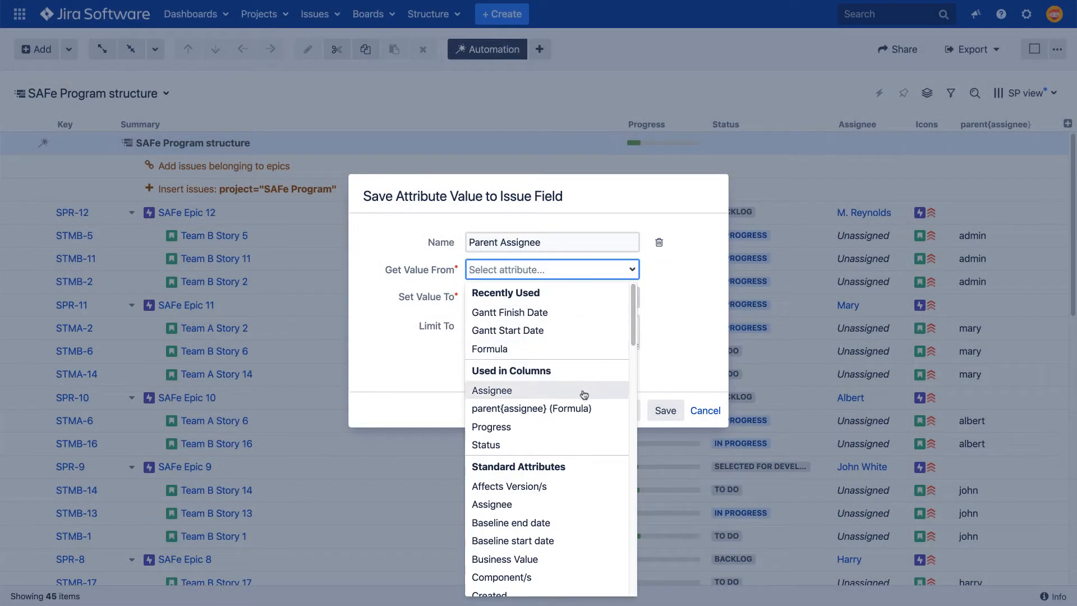
{"action": "left_click", "coordinate": [532, 408]}
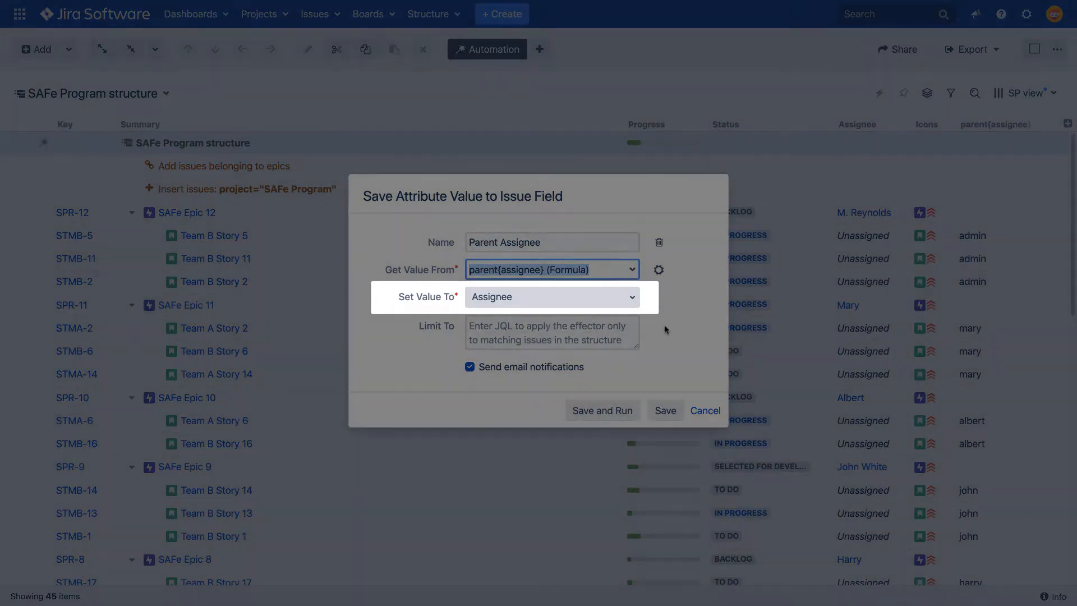
{"action": "left_click", "coordinate": [551, 296]}
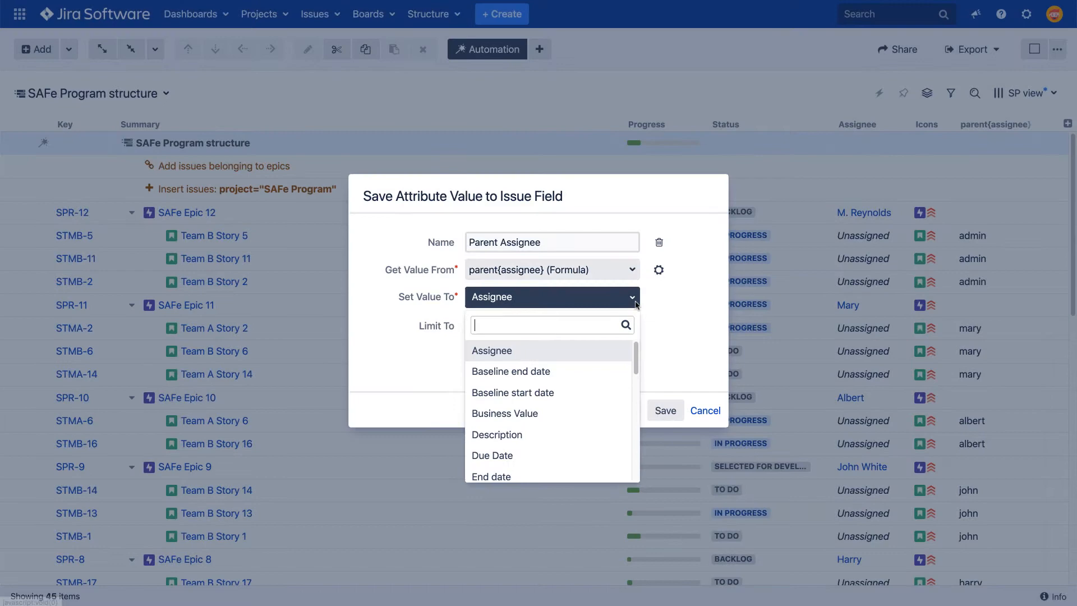
{"action": "left_click", "coordinate": [492, 350]}
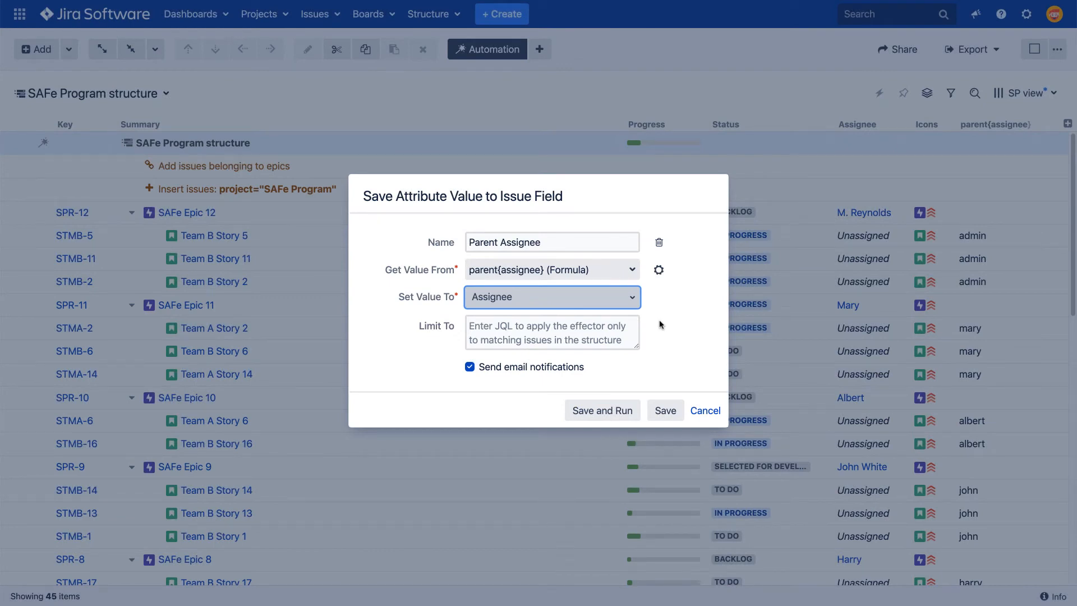
Limit the Parent Assignee effector to type!=Epic and save it
{"action": "left_click", "coordinate": [551, 331]}
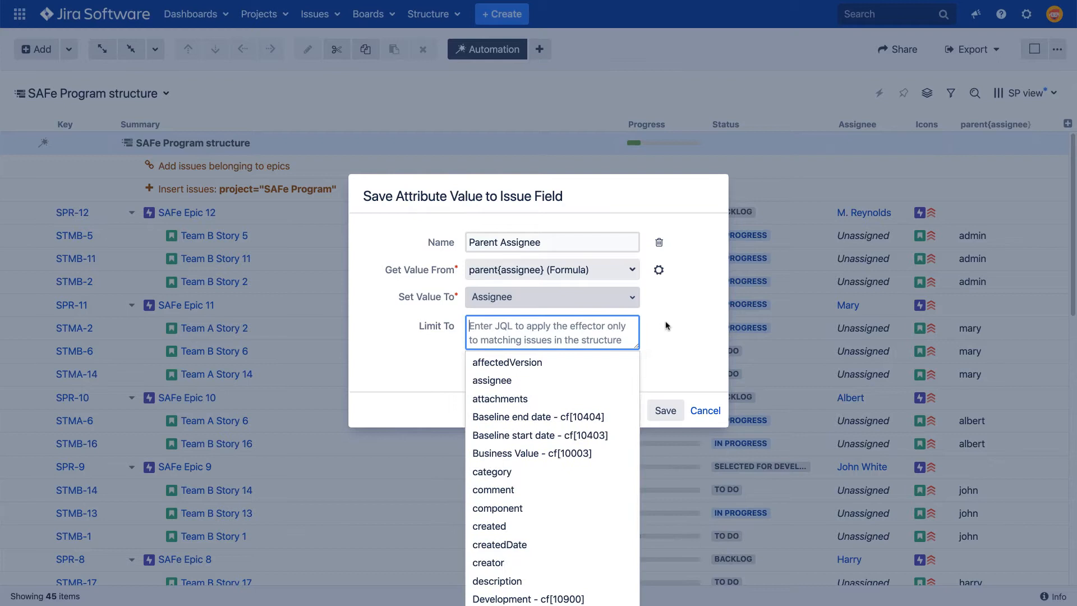
{"action": "type", "text": "type!=Epic"}
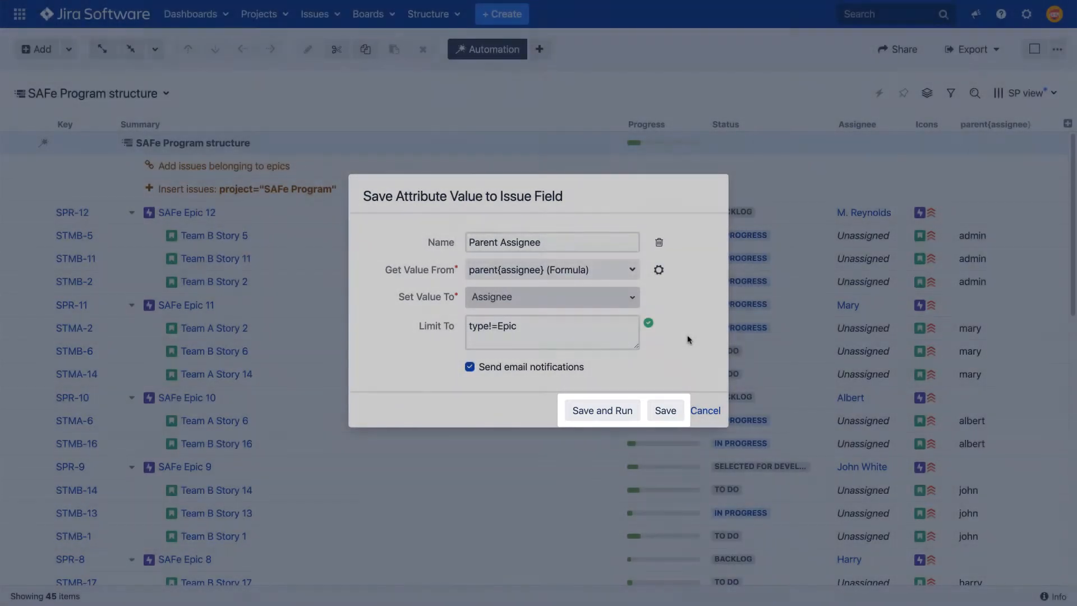
{"action": "left_click", "coordinate": [664, 410]}
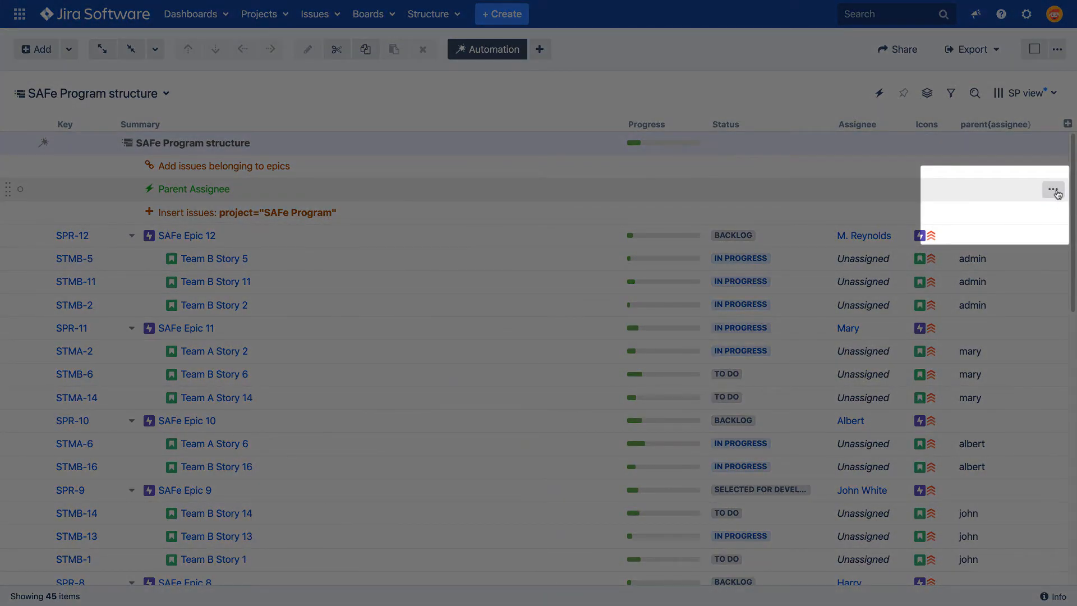
Run the Parent Assignee effector with preview, showing 33 pending assignee changes
{"action": "left_click", "coordinate": [1053, 191]}
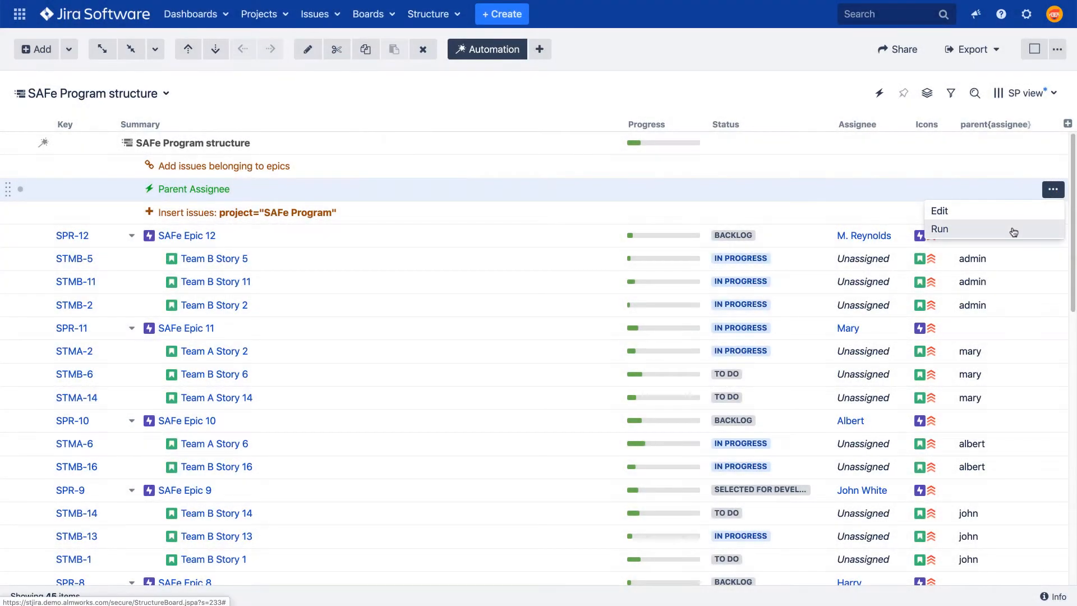
{"action": "left_click", "coordinate": [939, 229]}
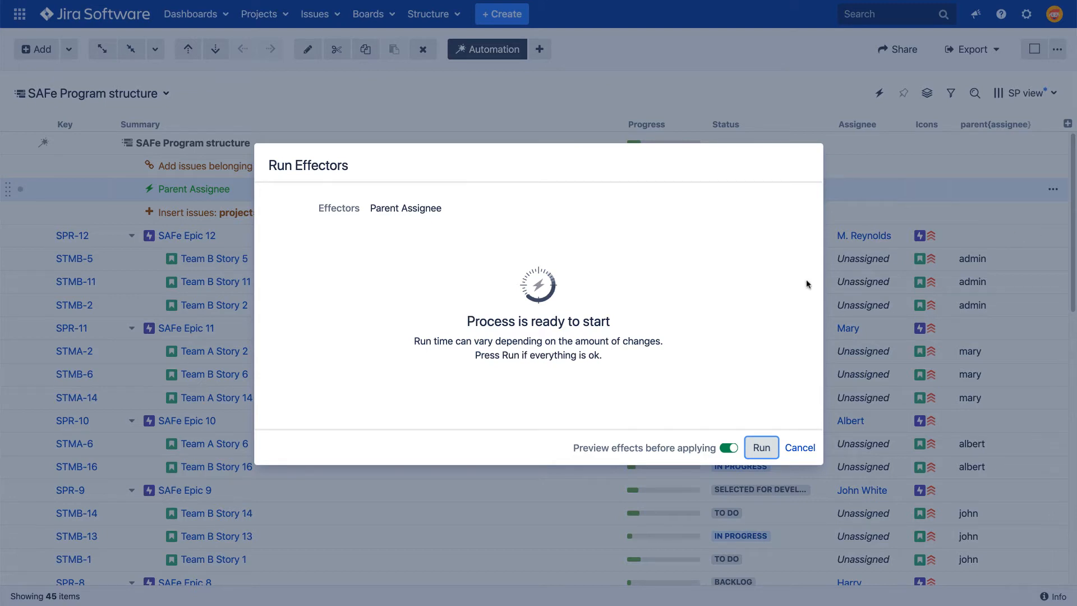
{"action": "left_click", "coordinate": [761, 447]}
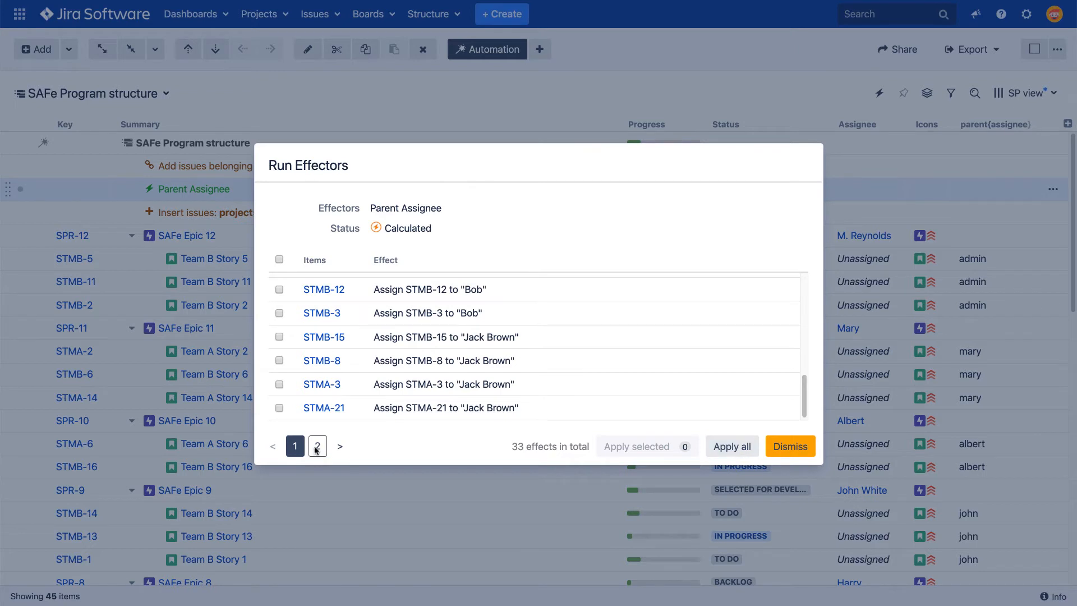
Review the preview pages and apply all 33 assignee changes in the background
{"action": "left_click", "coordinate": [317, 445]}
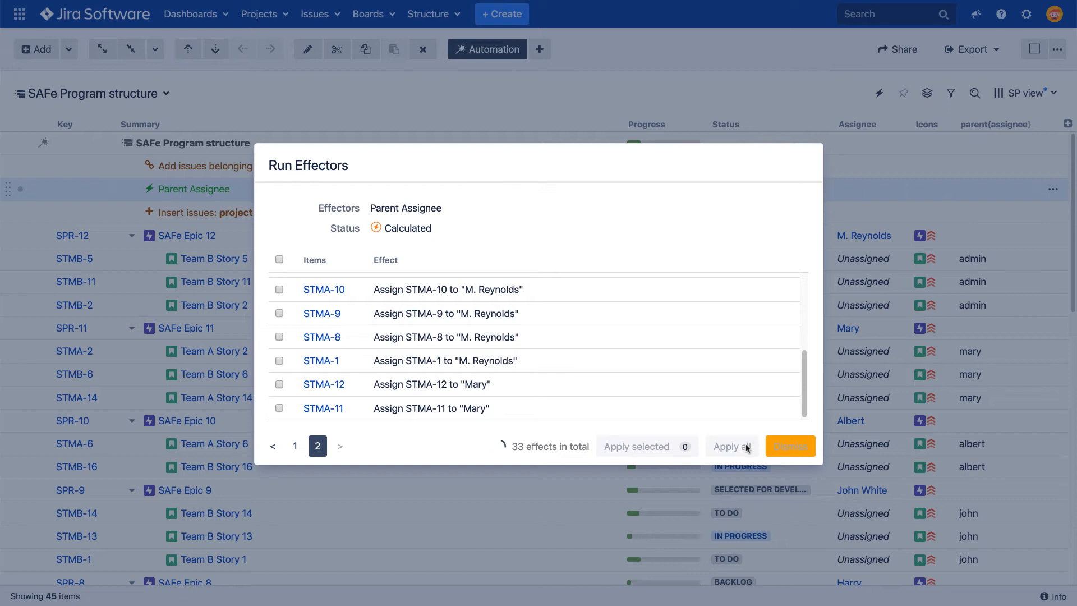
{"action": "left_click", "coordinate": [732, 446]}
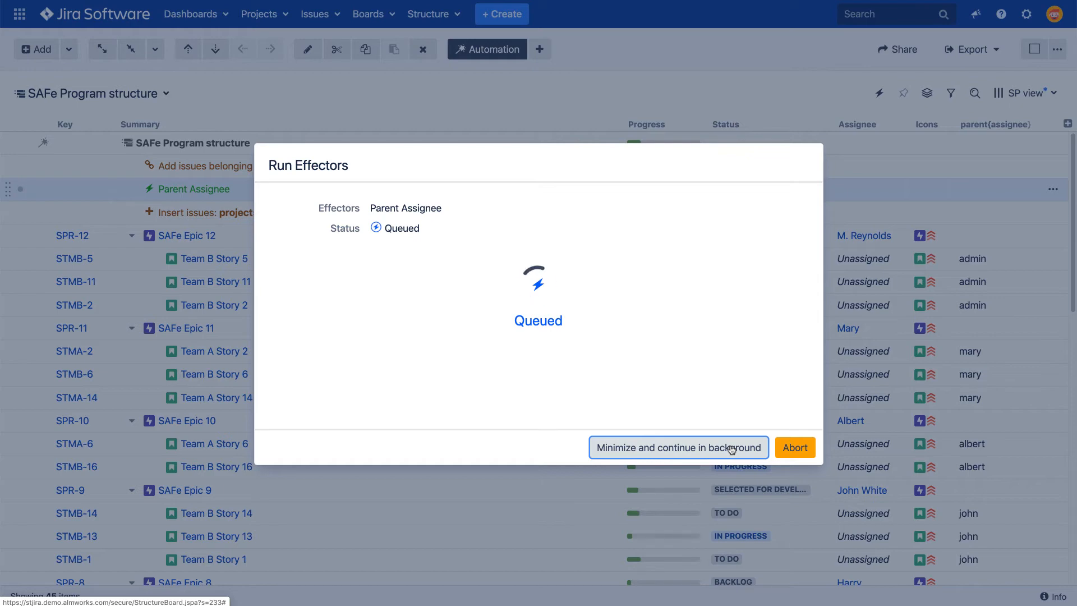
{"action": "left_click", "coordinate": [678, 447]}
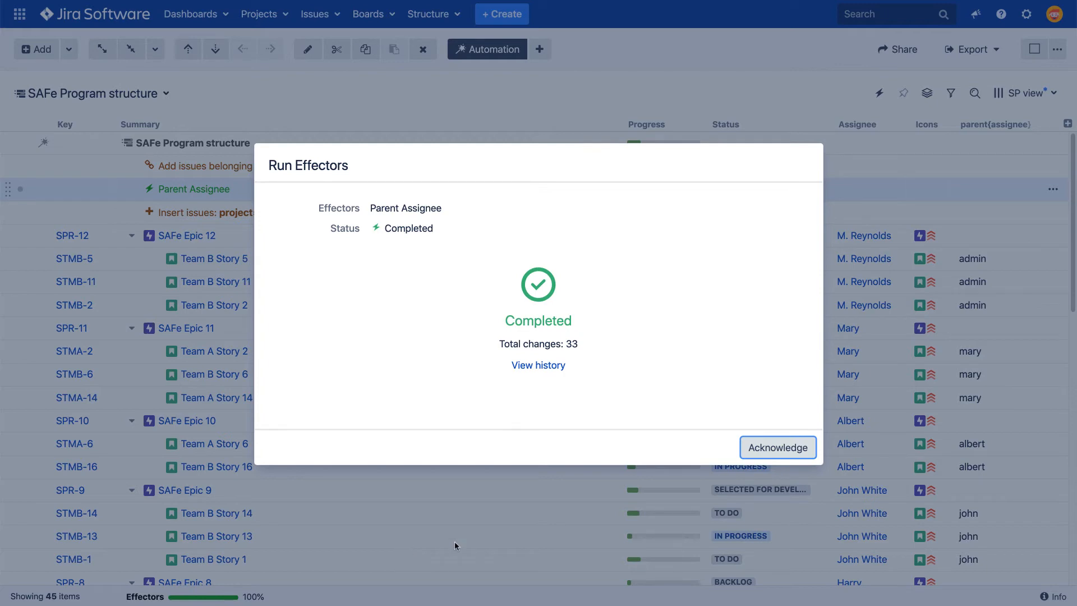
Acknowledge the completed run and remove the Parent Assignee effector
{"action": "left_click", "coordinate": [777, 447]}
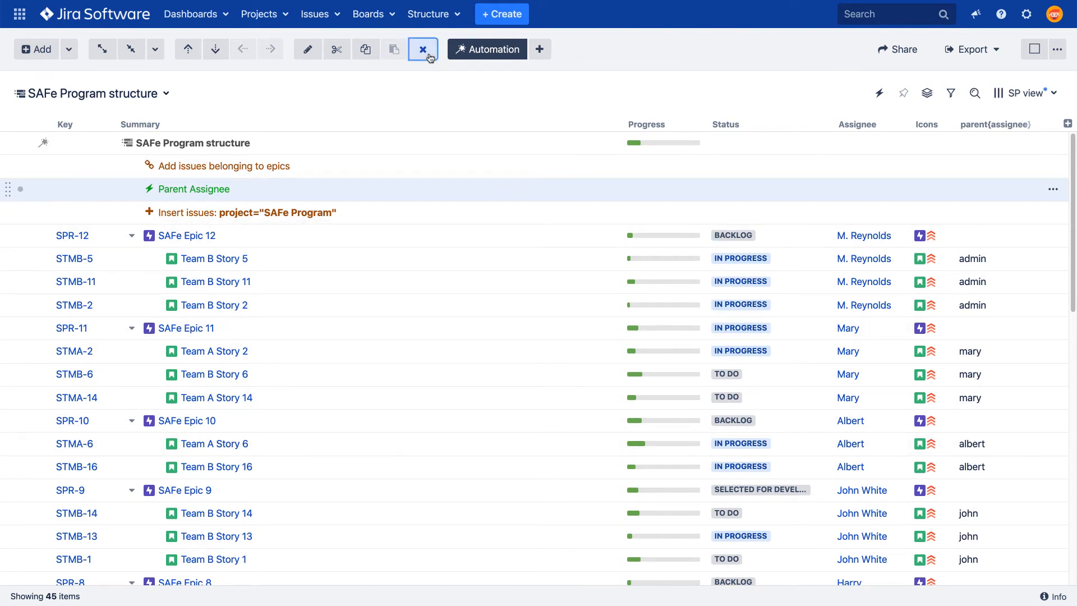
{"action": "left_click", "coordinate": [422, 49]}
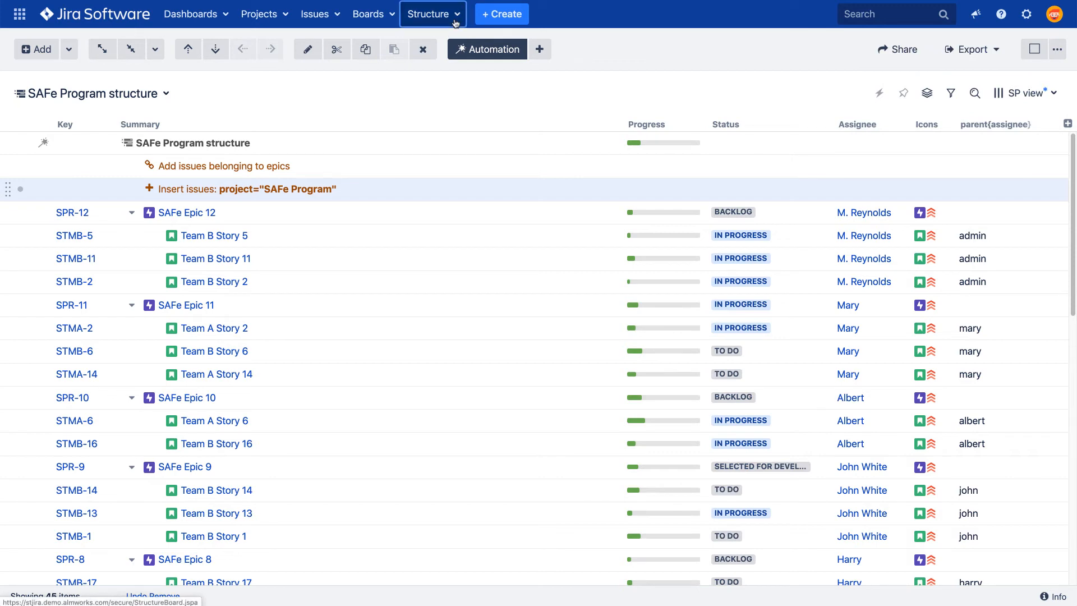
Go to Manage Effectors from the Structure menu
{"action": "left_click", "coordinate": [429, 13]}
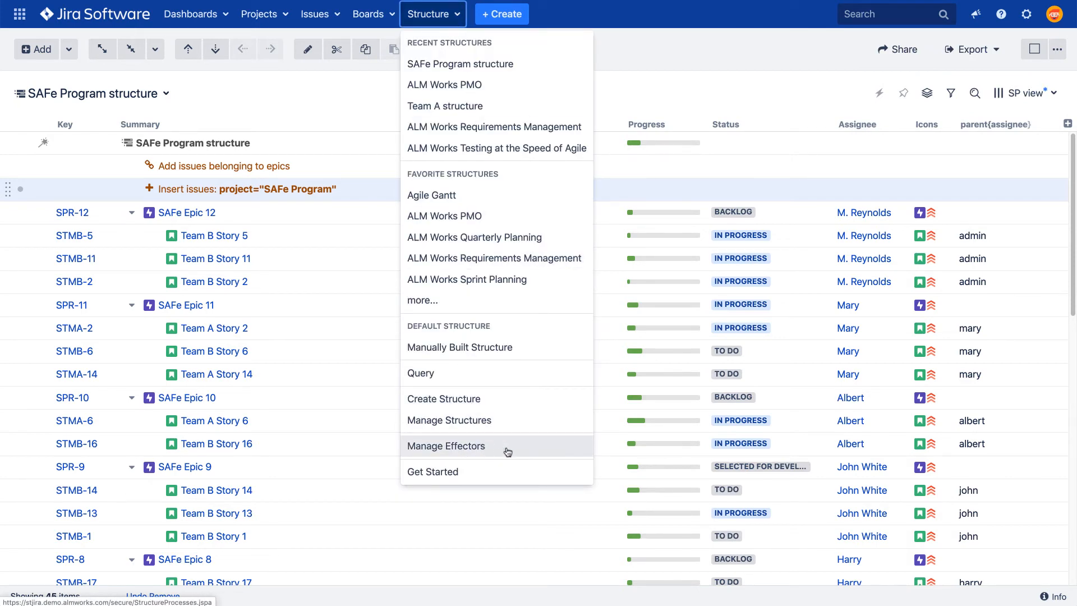
{"action": "left_click", "coordinate": [445, 445]}
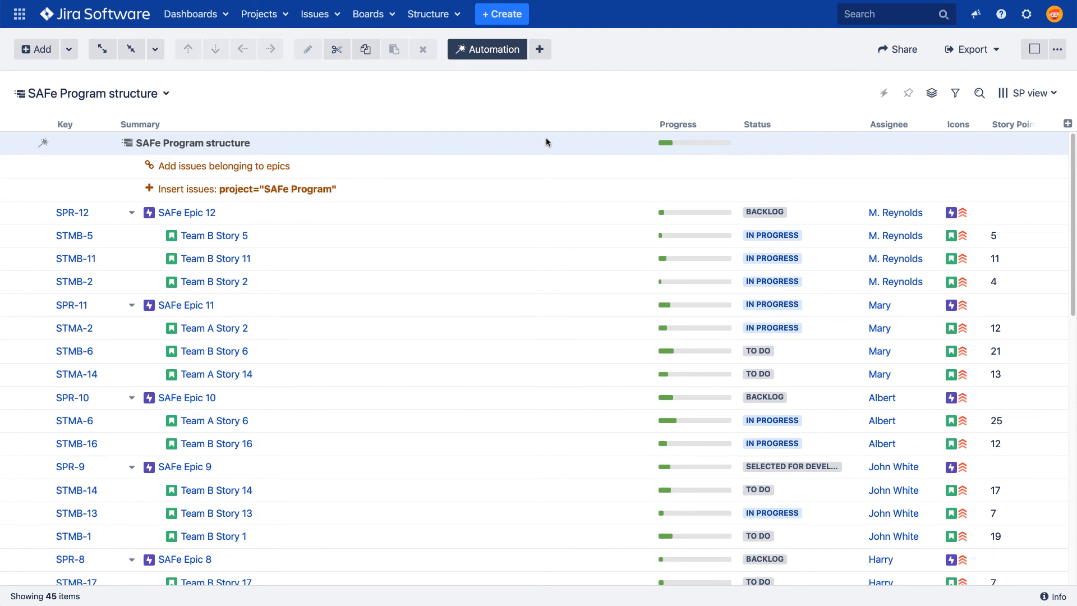
Start a new effector named 'Story Points Sum' taking its value from a formula
{"action": "left_click", "coordinate": [540, 48]}
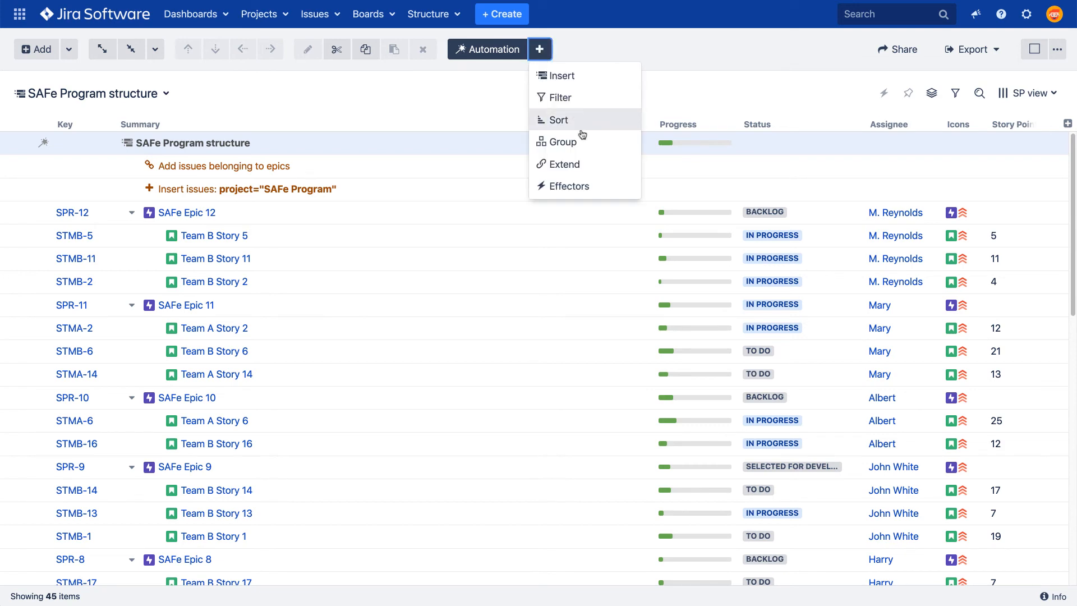
{"action": "left_click", "coordinate": [569, 186]}
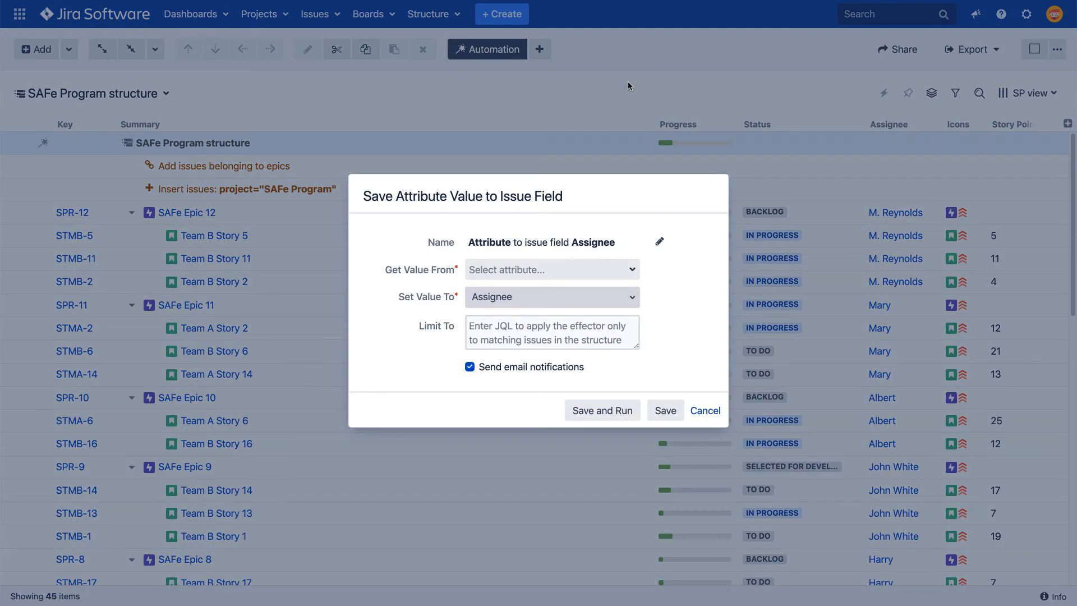
{"action": "type", "text": "Story Points Sum"}
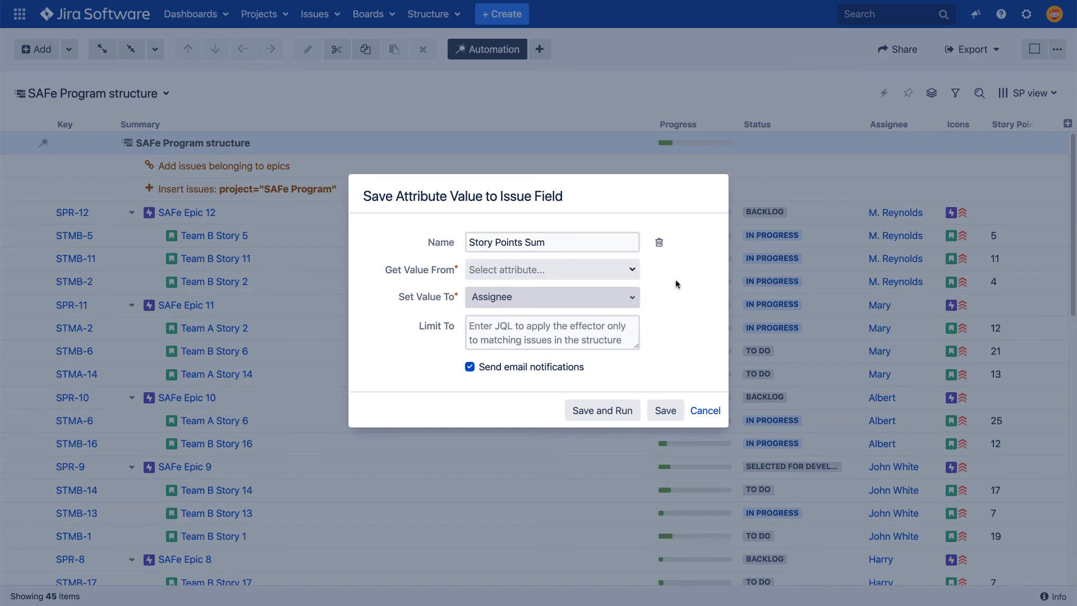
{"action": "left_click", "coordinate": [551, 270]}
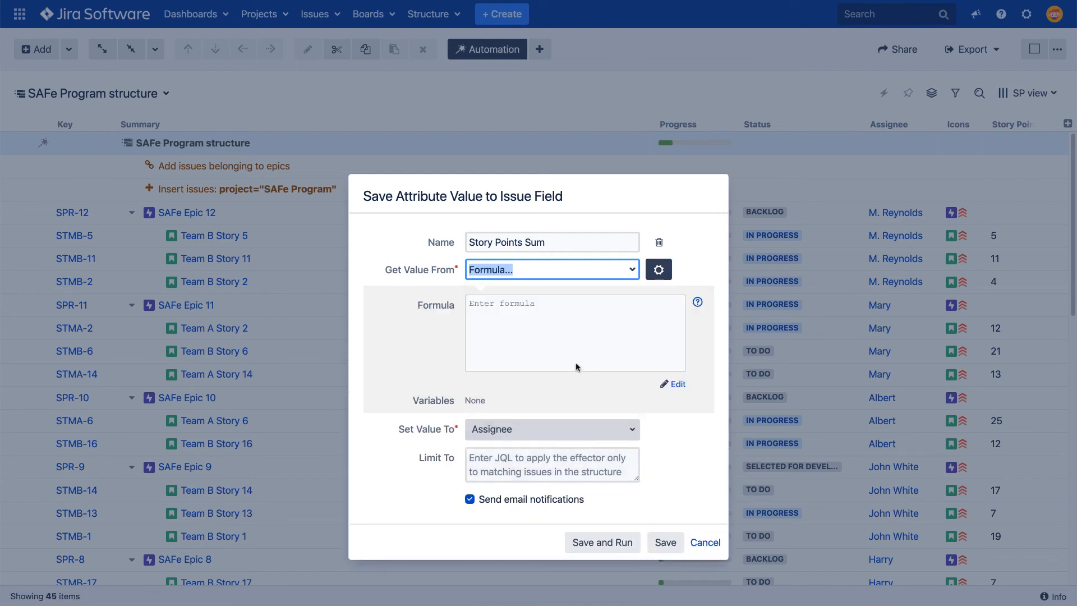
Use formula sum#children{storypoints} into Story Points, limited to type=Epic, then save and run
{"action": "type", "text": "sum#"}
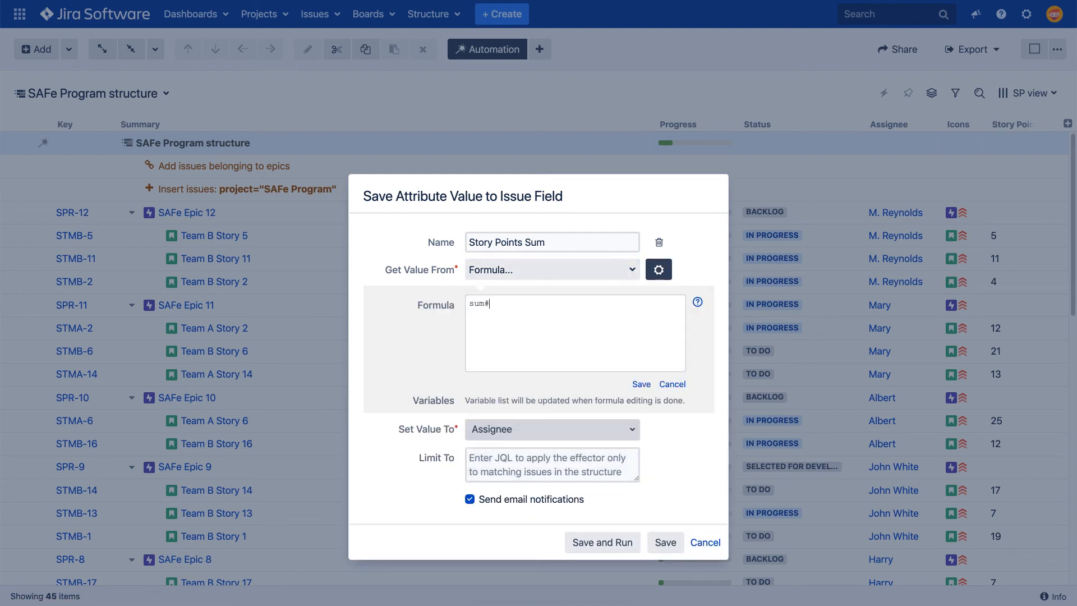
{"action": "type", "text": "children{"}
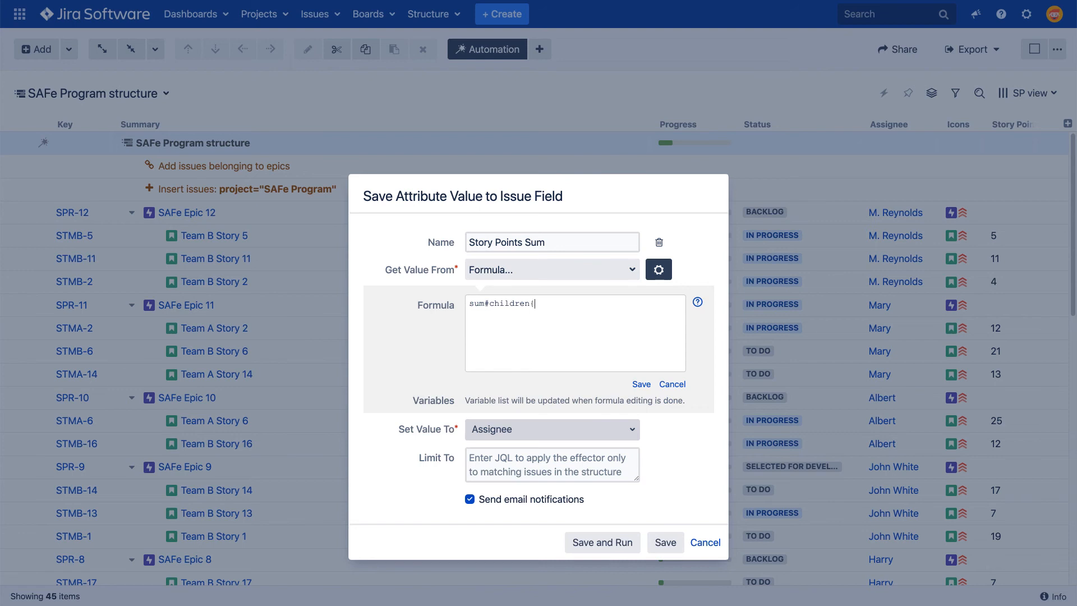
{"action": "type", "text": "storypoints"}
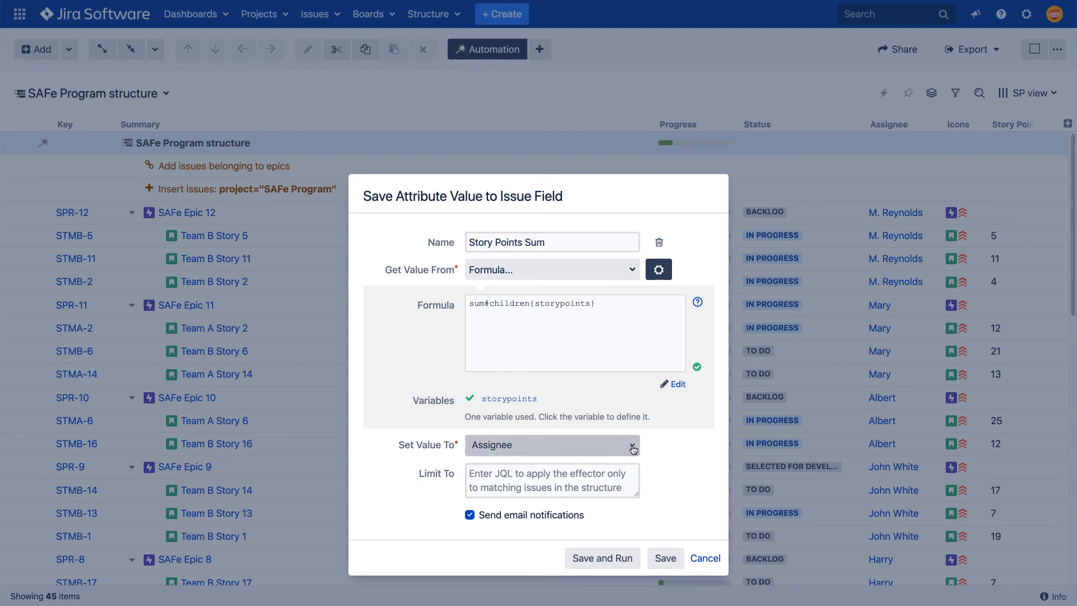
{"action": "type", "text": "story"}
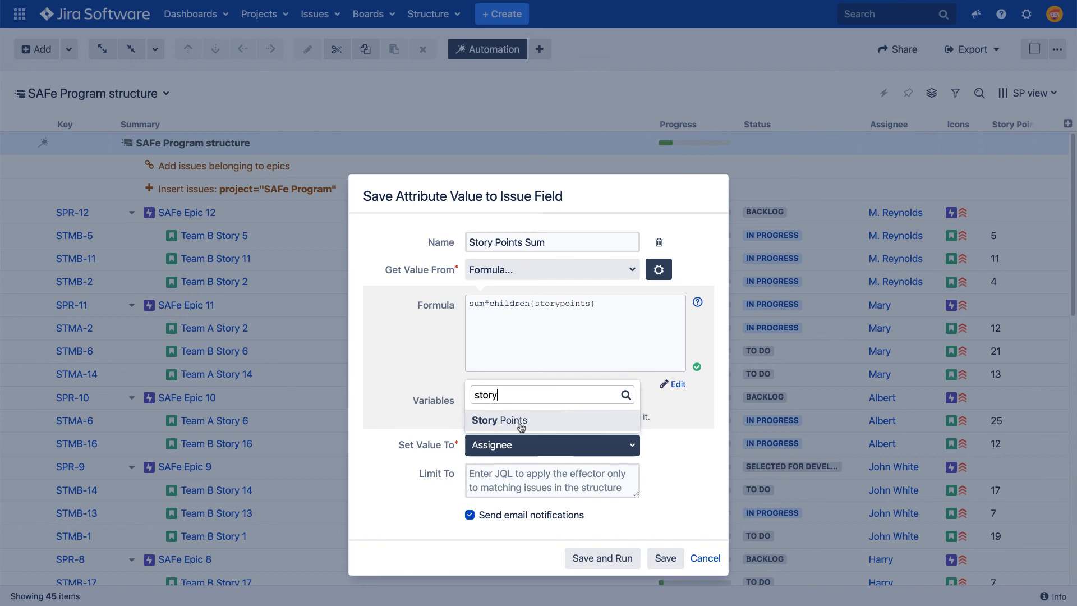
{"action": "left_click", "coordinate": [552, 480]}
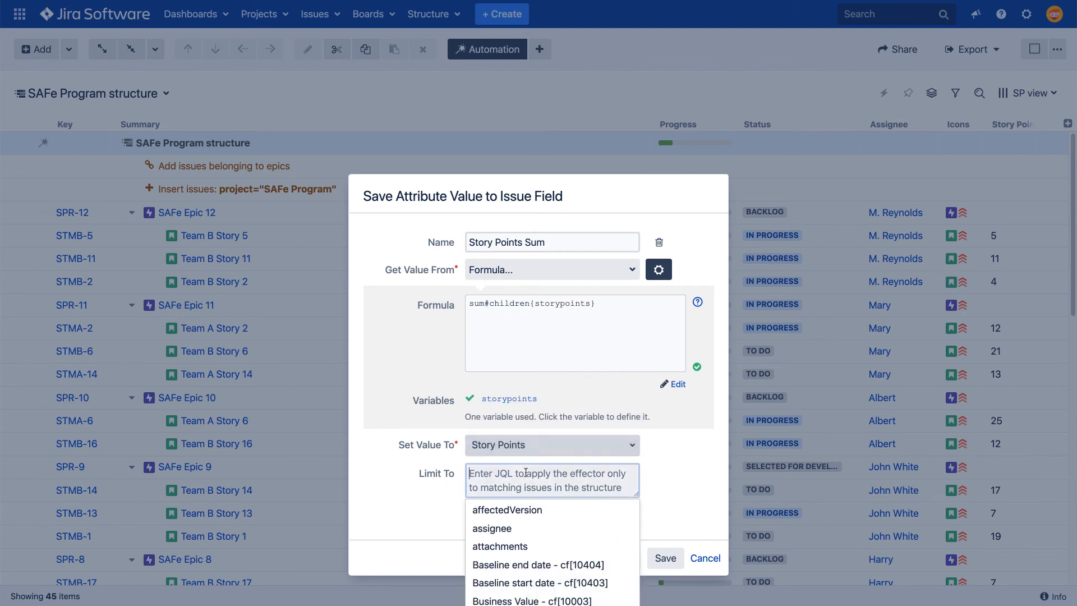
{"action": "type", "text": "type=Epic"}
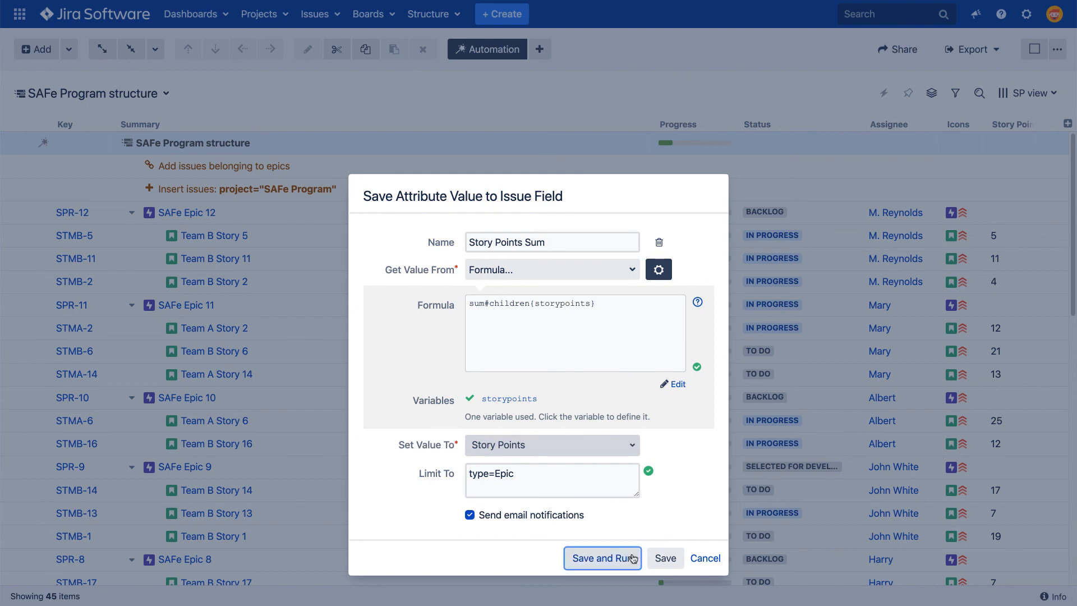
{"action": "left_click", "coordinate": [602, 557]}
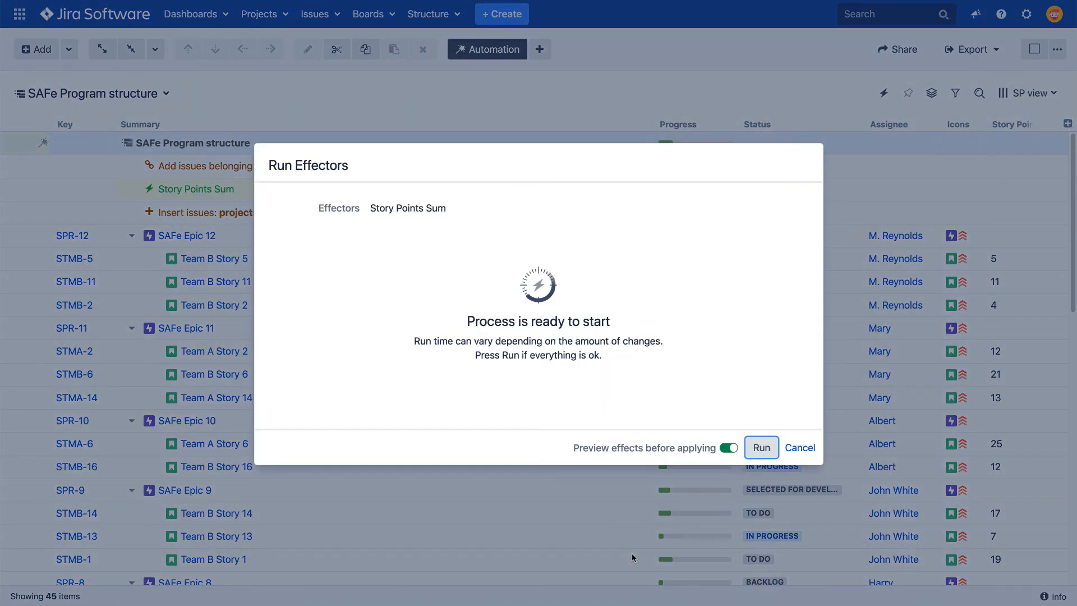
Preview the 12 story point effects and apply them all
{"action": "left_click", "coordinate": [761, 447]}
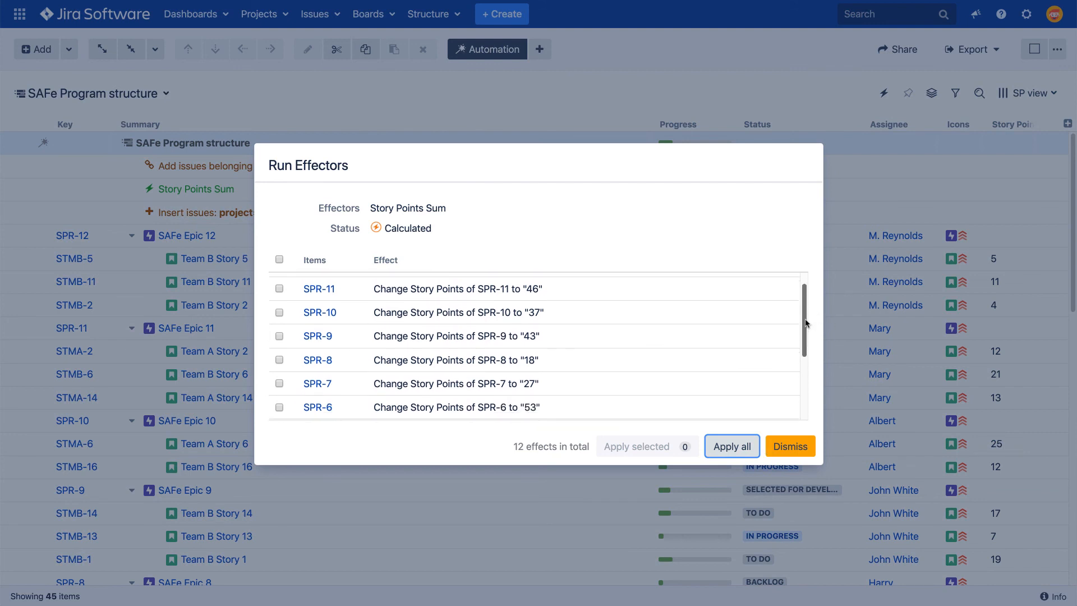
{"action": "scroll", "scroll_direction": "down", "scroll_amount": 3}
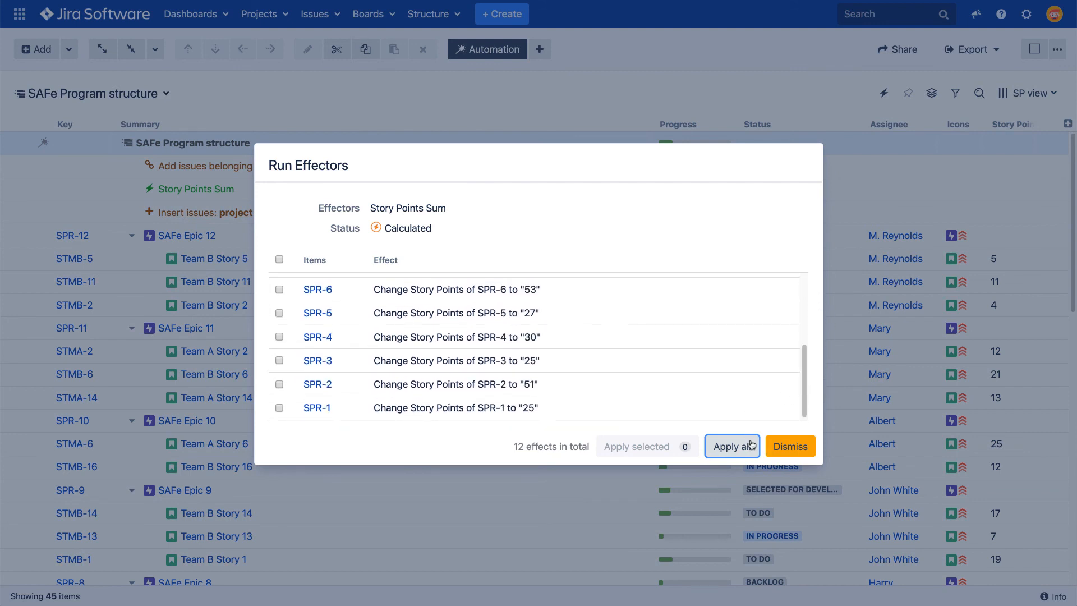
{"action": "left_click", "coordinate": [731, 446]}
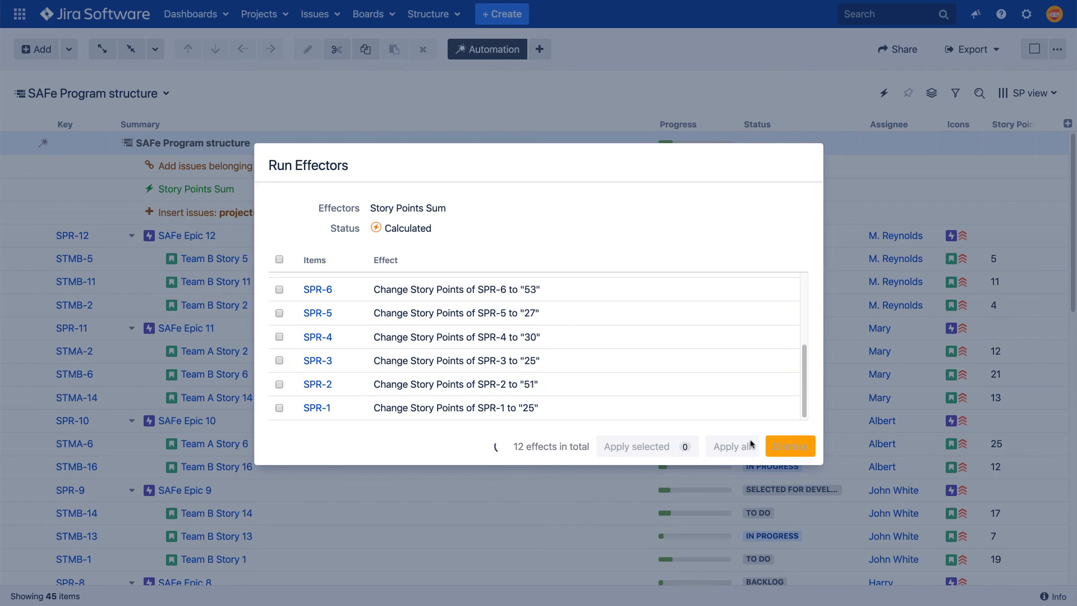